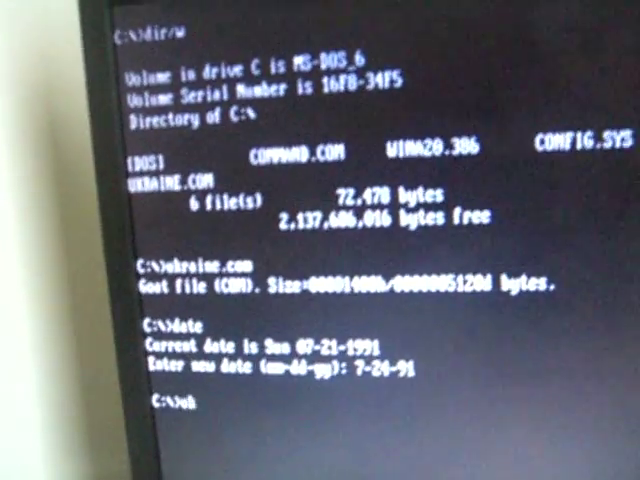
text(ukraine)
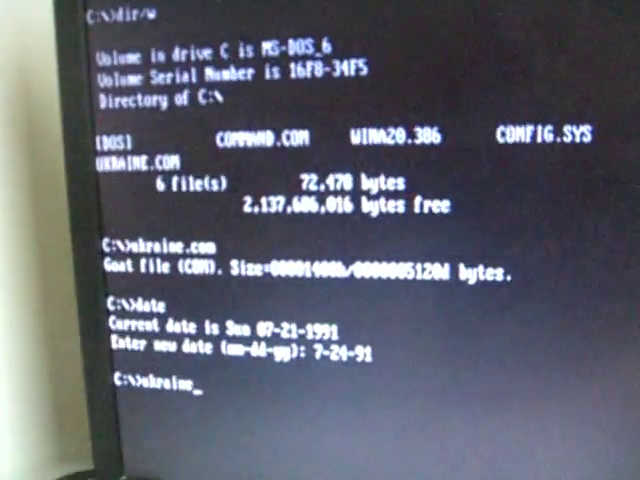